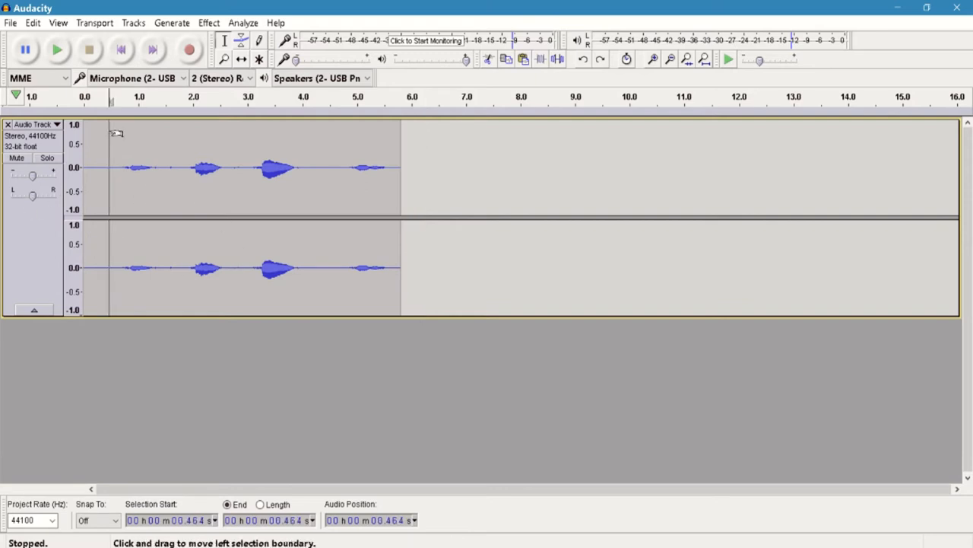
# - Play the voice track briefly to hear it, then select all of its audio
pyautogui.click(58, 49)
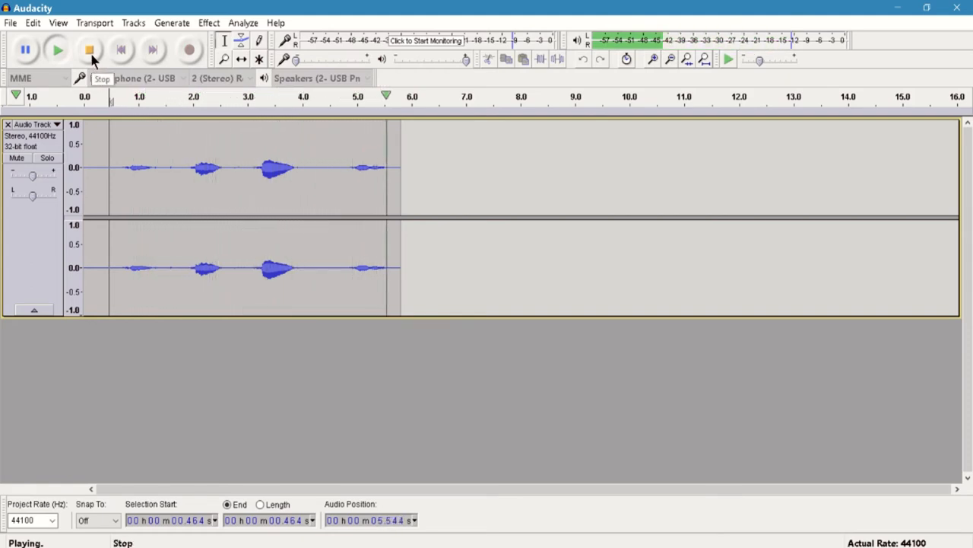
pyautogui.click(88, 49)
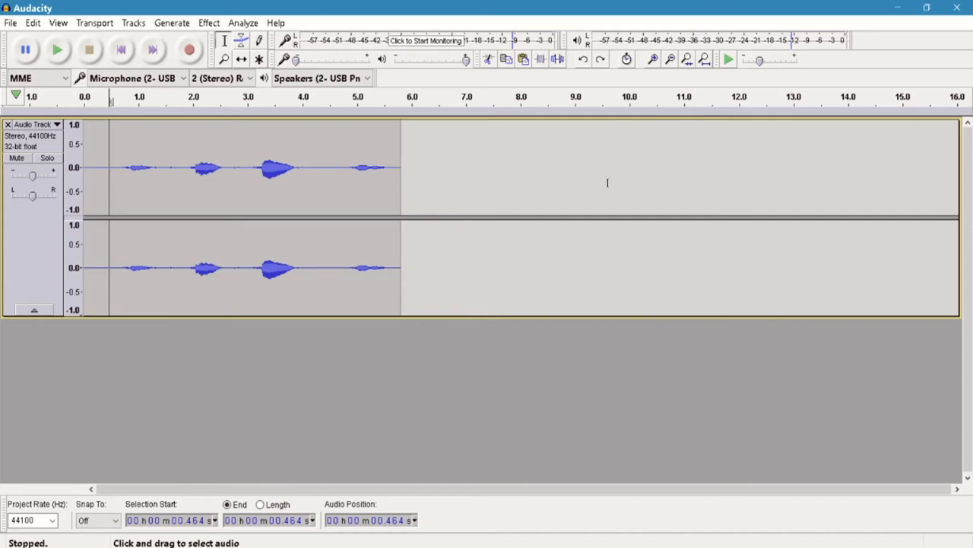
pyautogui.moveTo(773, 216)
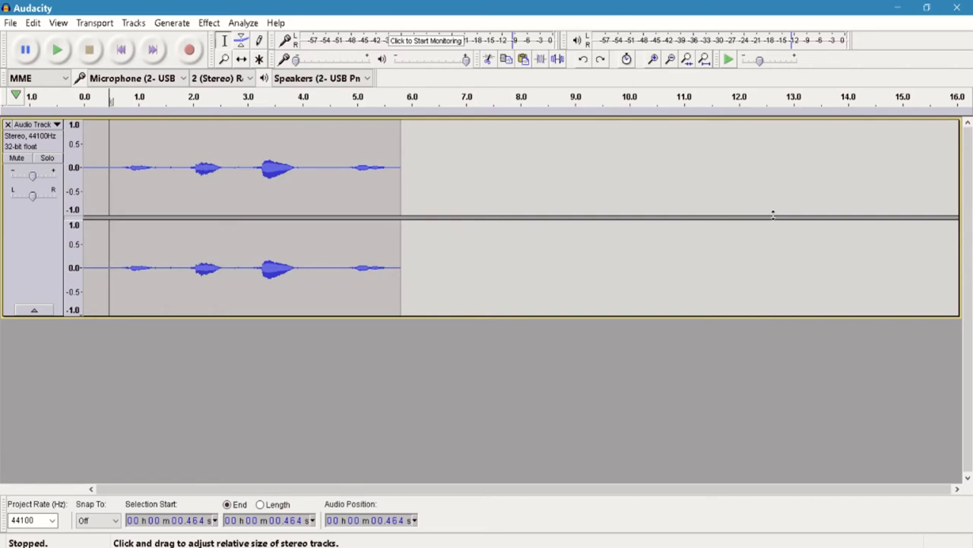
pyautogui.press('ctrl+a')
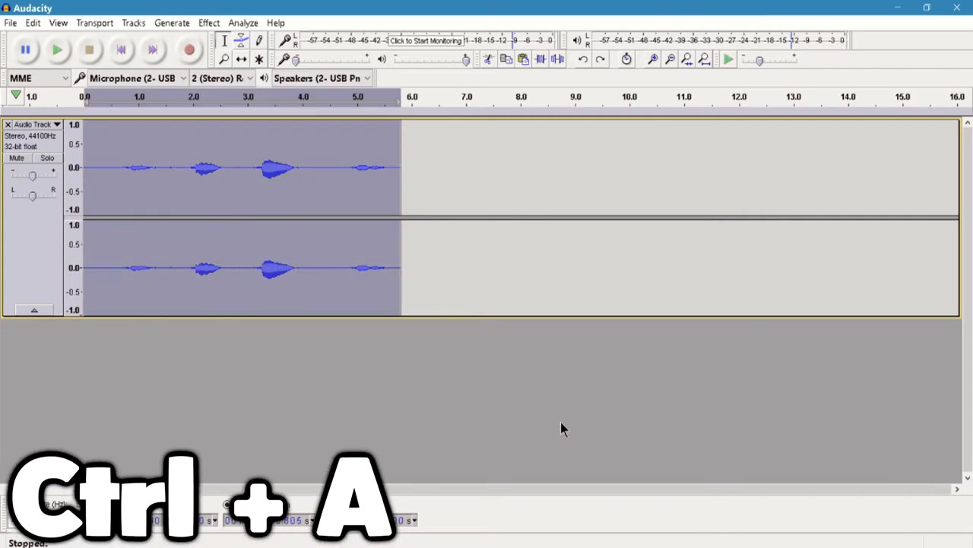
pyautogui.press('ctrl+a')
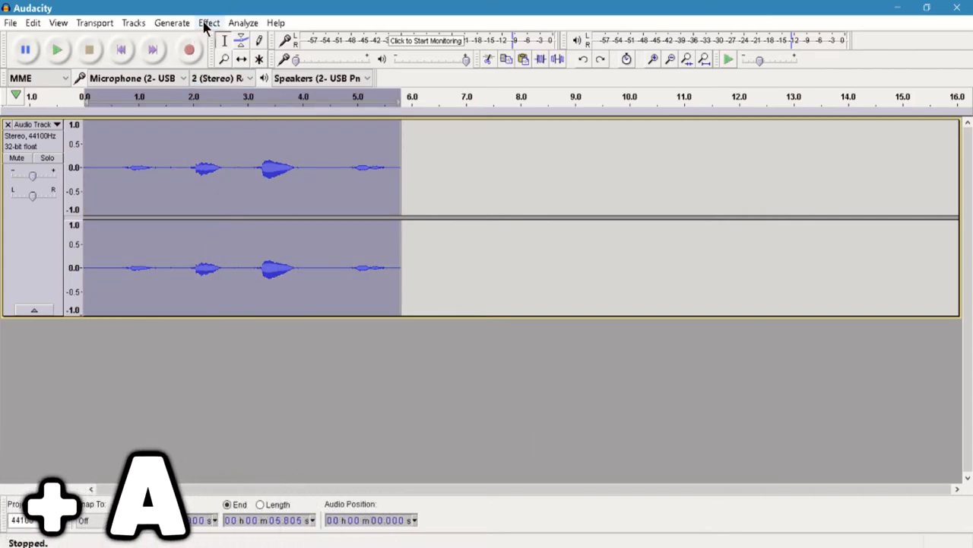
# - Set up an Amplify effect with the Amplification slider at 12.3 dB
pyautogui.click(210, 23)
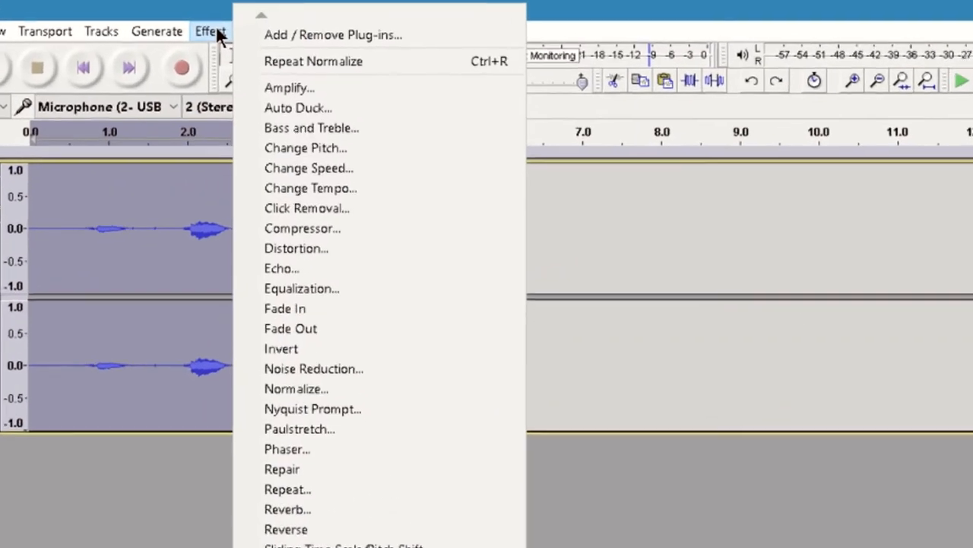
pyautogui.click(289, 86)
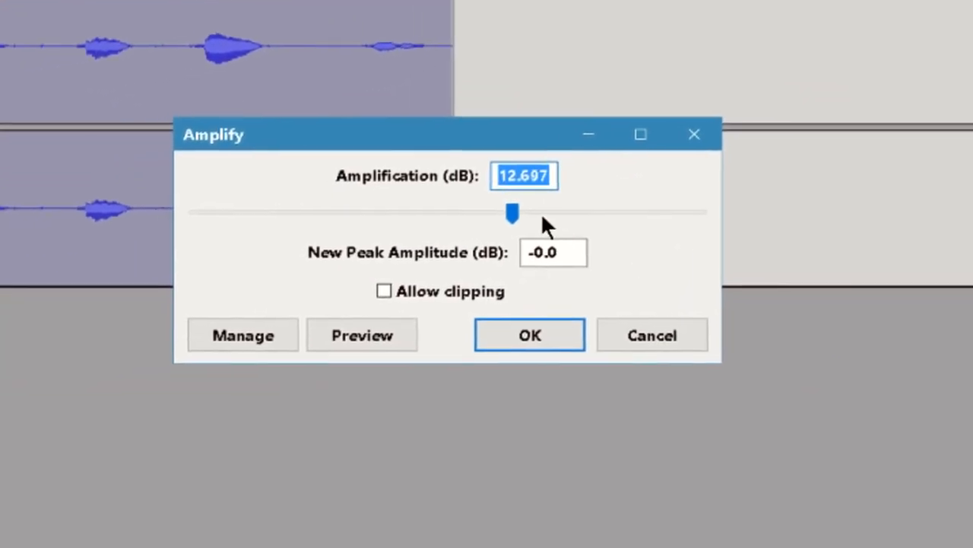
pyautogui.moveTo(513, 213); pyautogui.dragTo(566, 213)
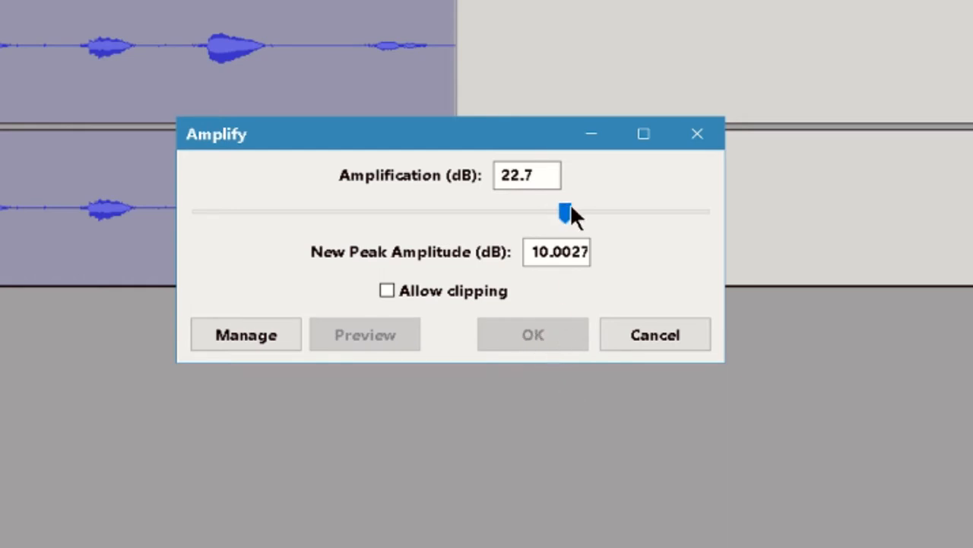
pyautogui.moveTo(564, 209); pyautogui.dragTo(520, 210)
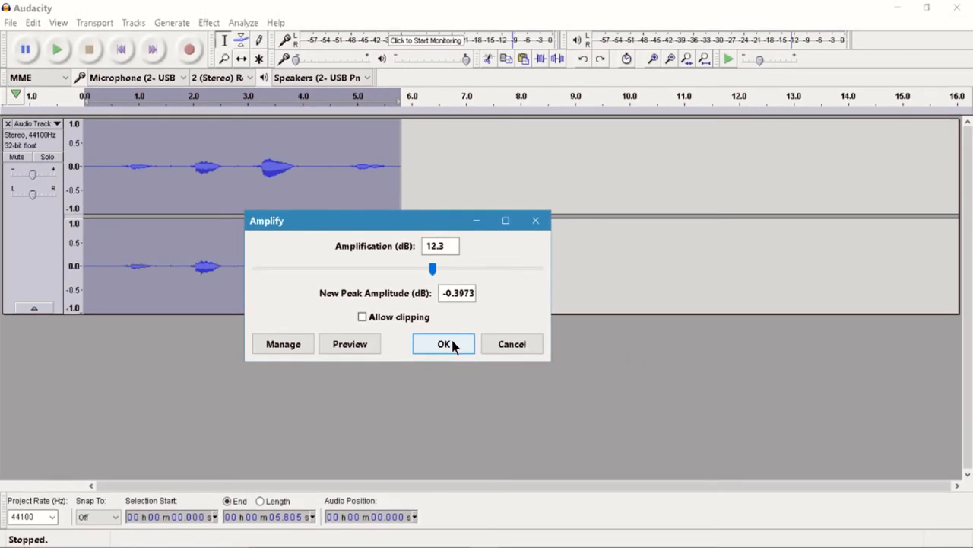
# - Apply the 12.3 dB amplification to the track and return to the Effect menu
pyautogui.click(444, 344)
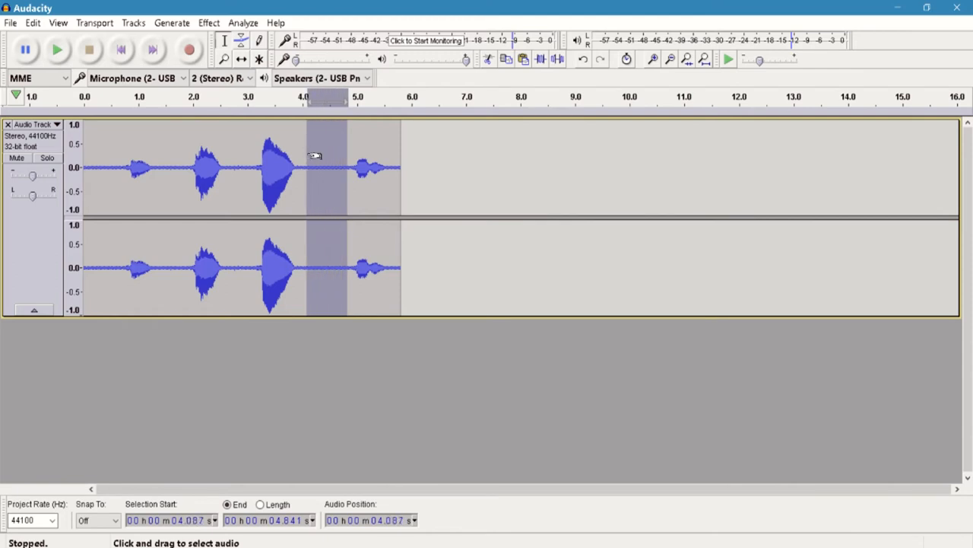
pyautogui.click(323, 168)
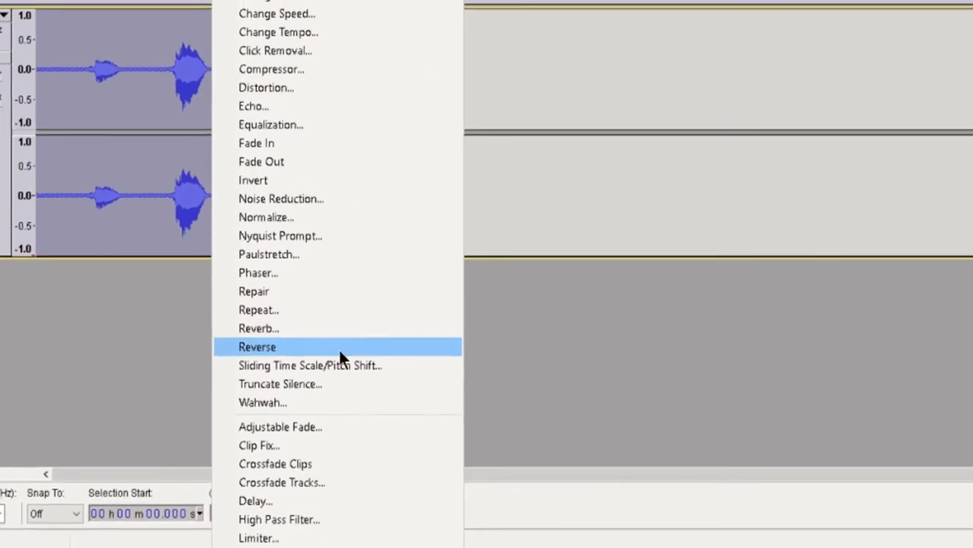
# - Apply a Limiter with Hard Limit type at -10.00 dB to flatten the track's peaks
pyautogui.click(258, 537)
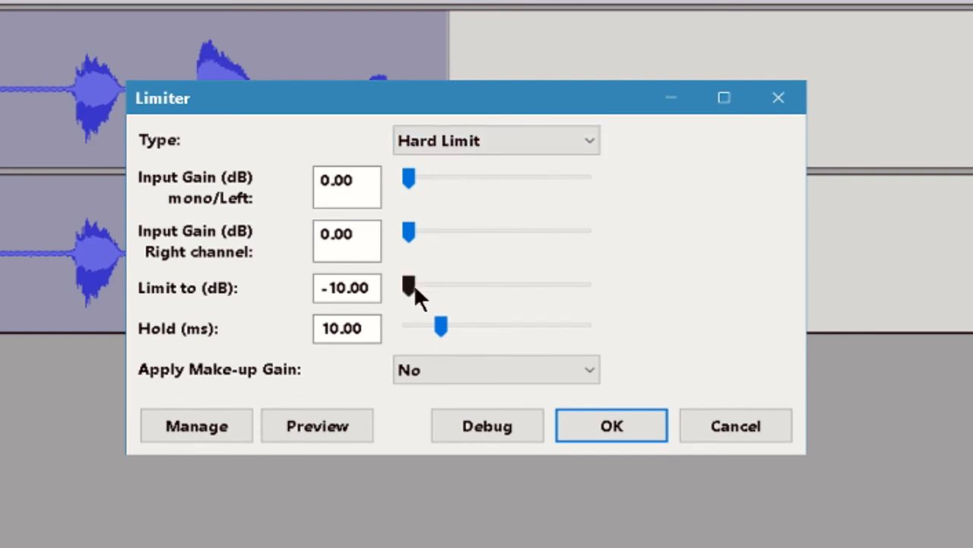
pyautogui.click(346, 288)
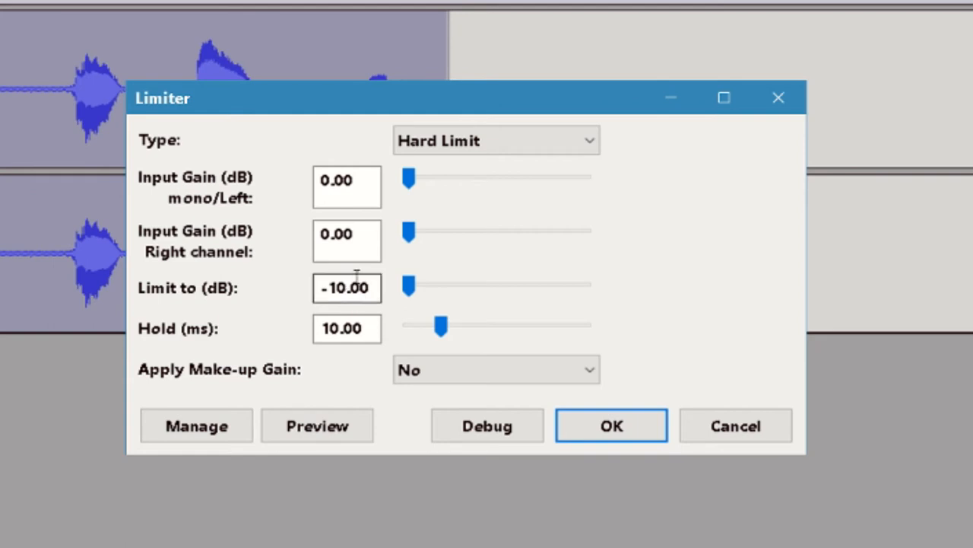
pyautogui.tripleClick(346, 288)
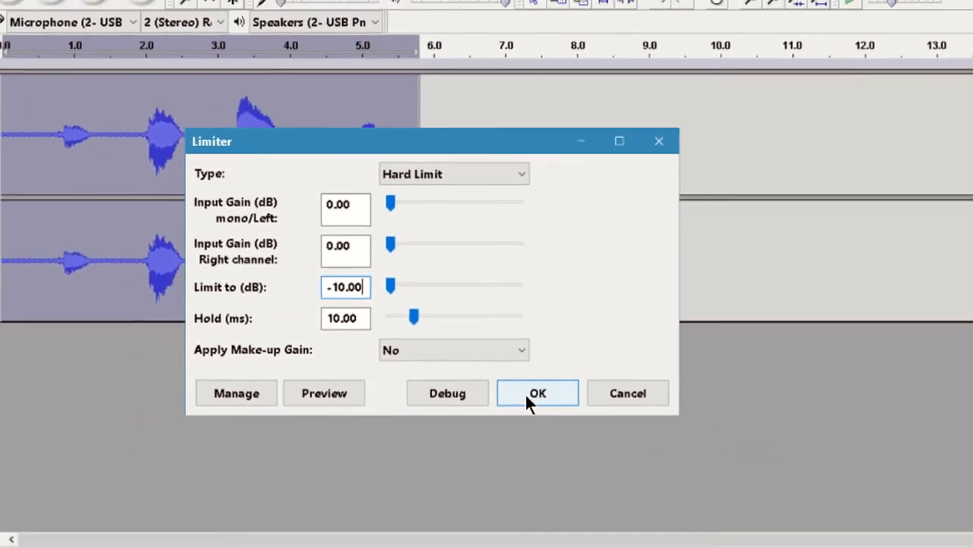
pyautogui.click(538, 392)
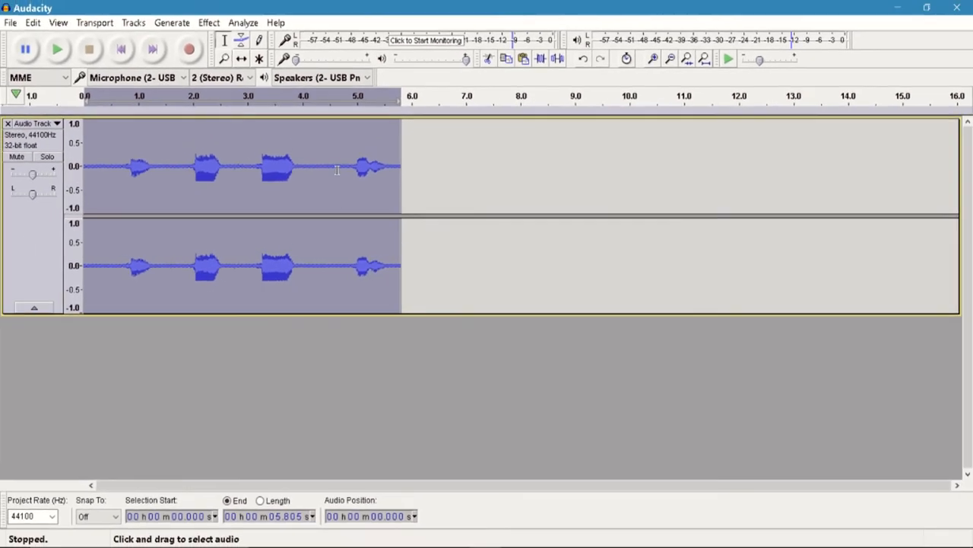
pyautogui.click(298, 168)
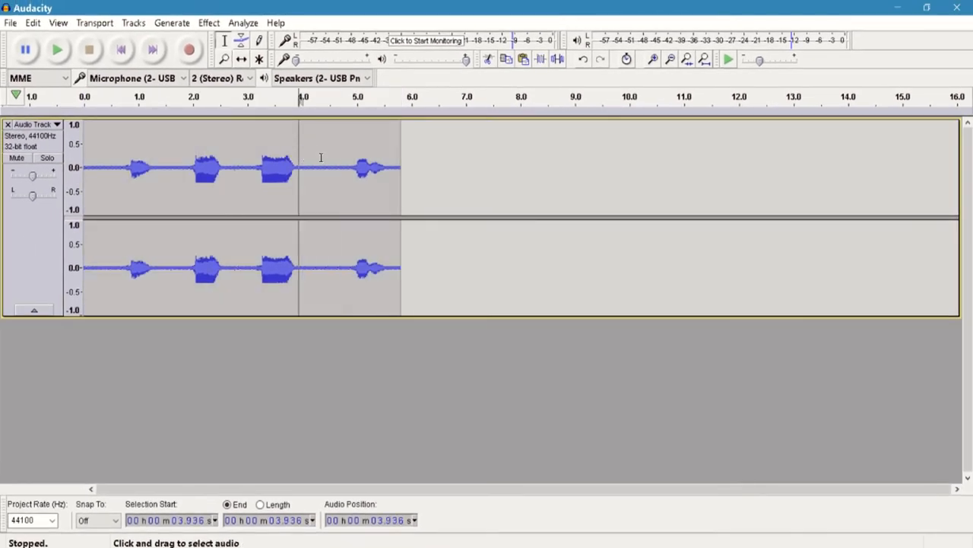
pyautogui.moveTo(299, 167); pyautogui.dragTo(341, 167)
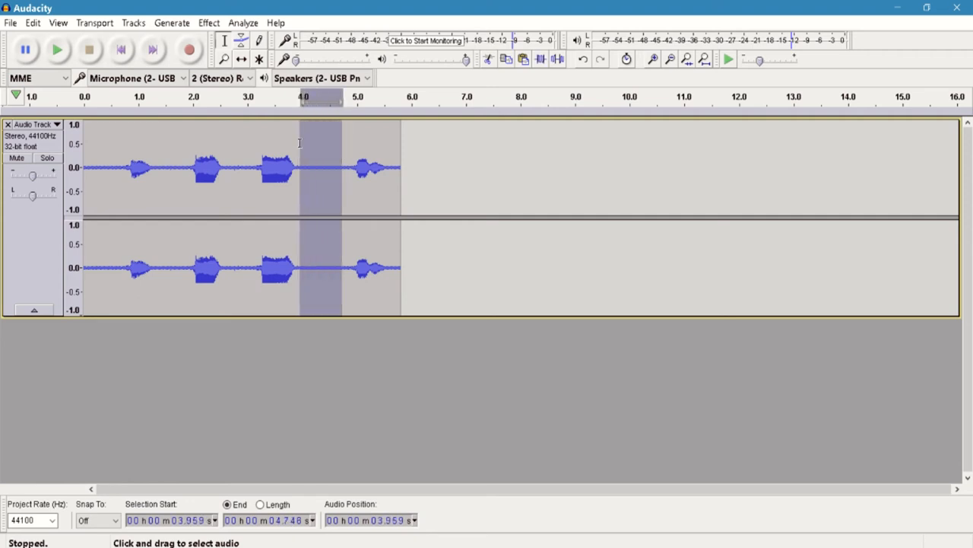
pyautogui.click(341, 167)
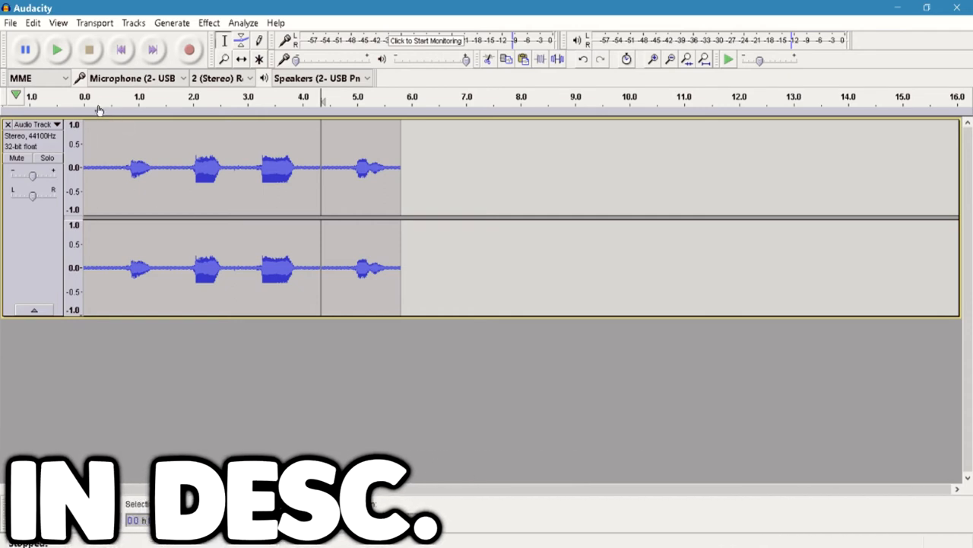
pyautogui.click(58, 49)
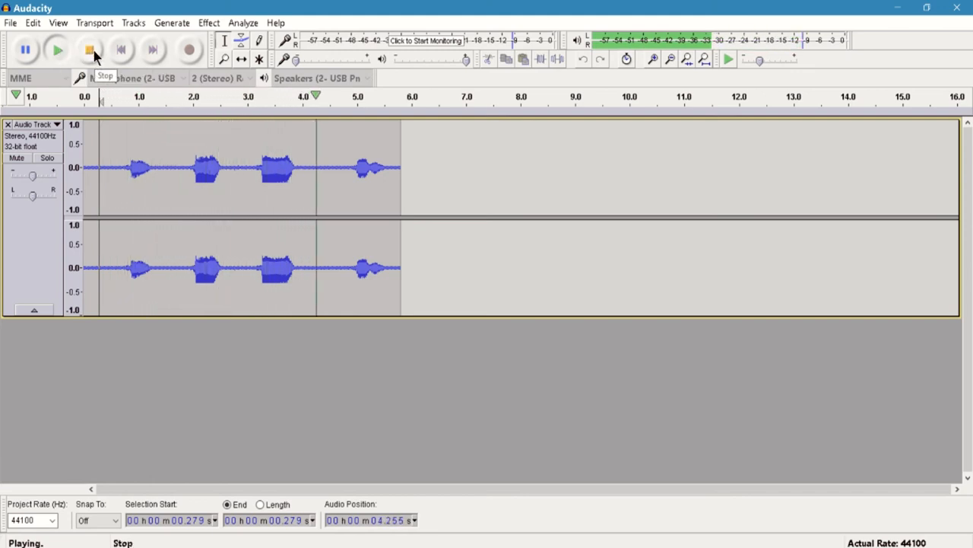
pyautogui.click(88, 49)
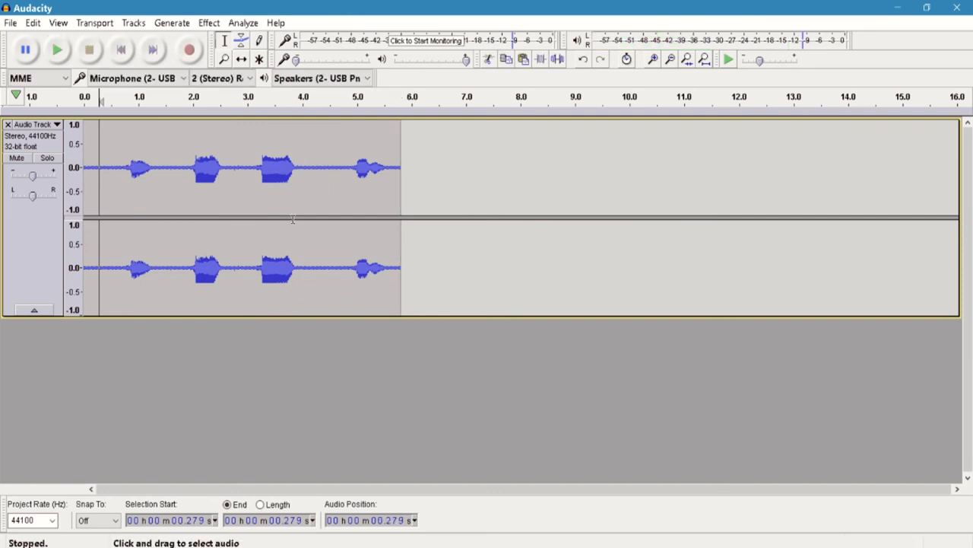
pyautogui.moveTo(362, 174)
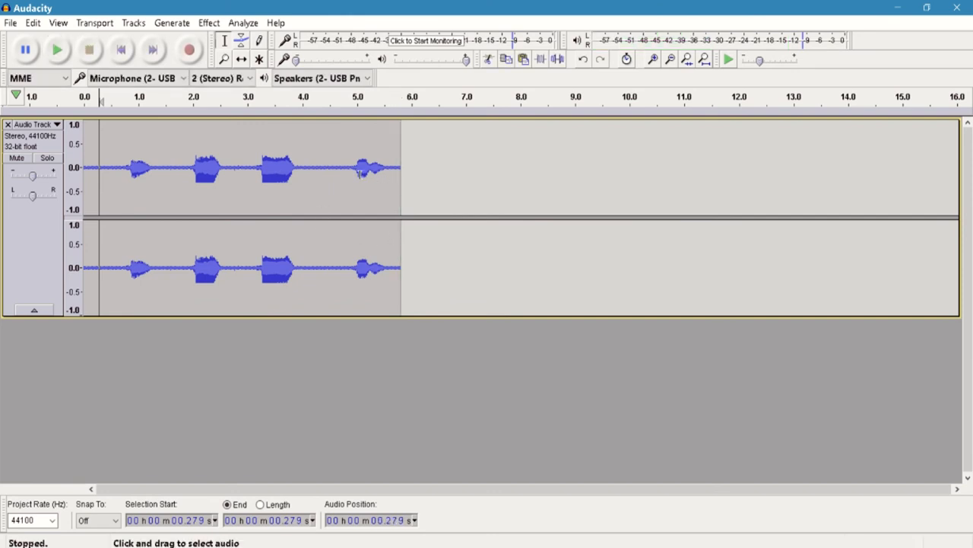
pyautogui.moveTo(340, 167); pyautogui.dragTo(362, 167)
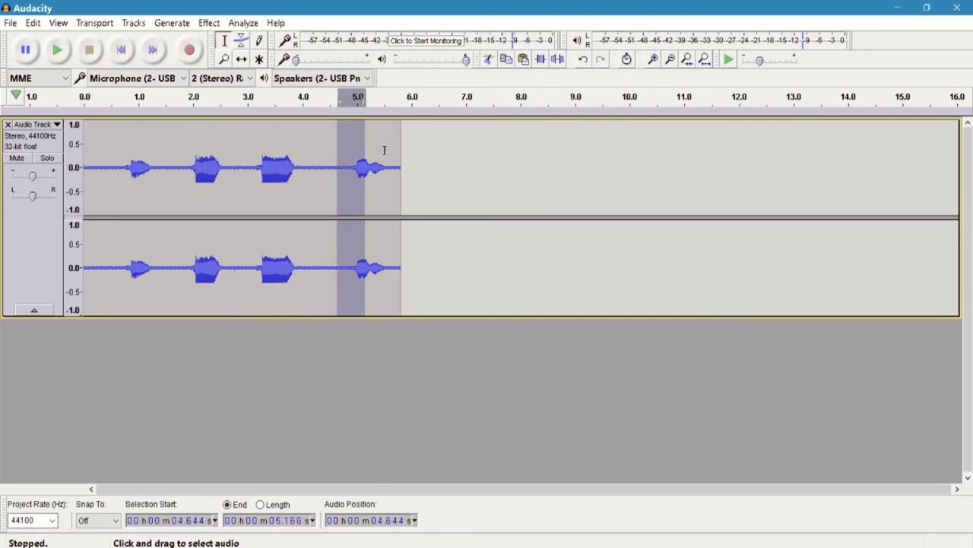
pyautogui.click(208, 23)
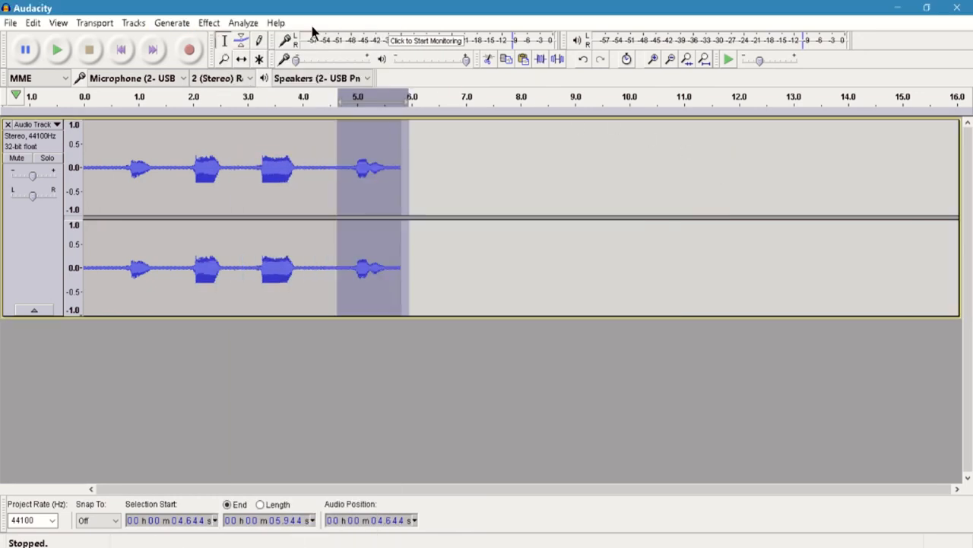
pyautogui.click(208, 23)
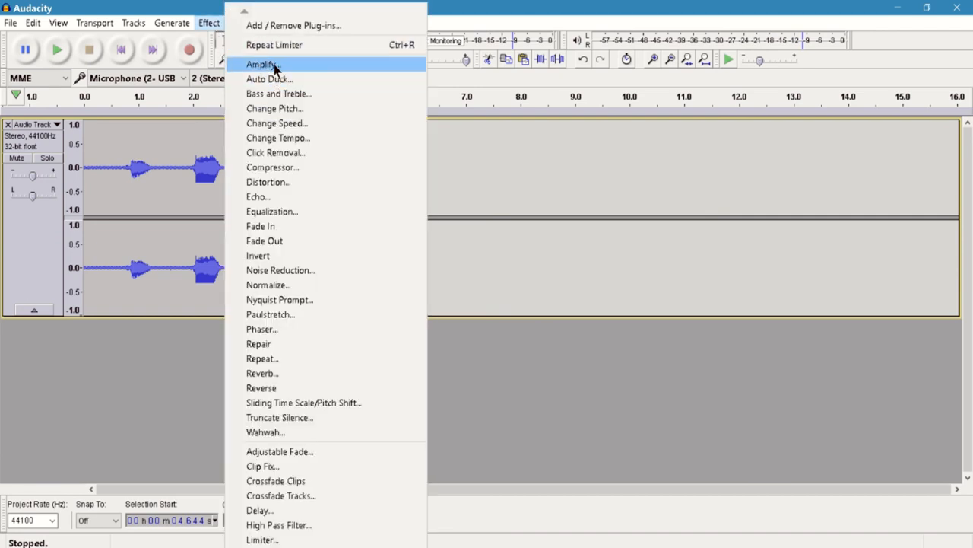
pyautogui.click(262, 63)
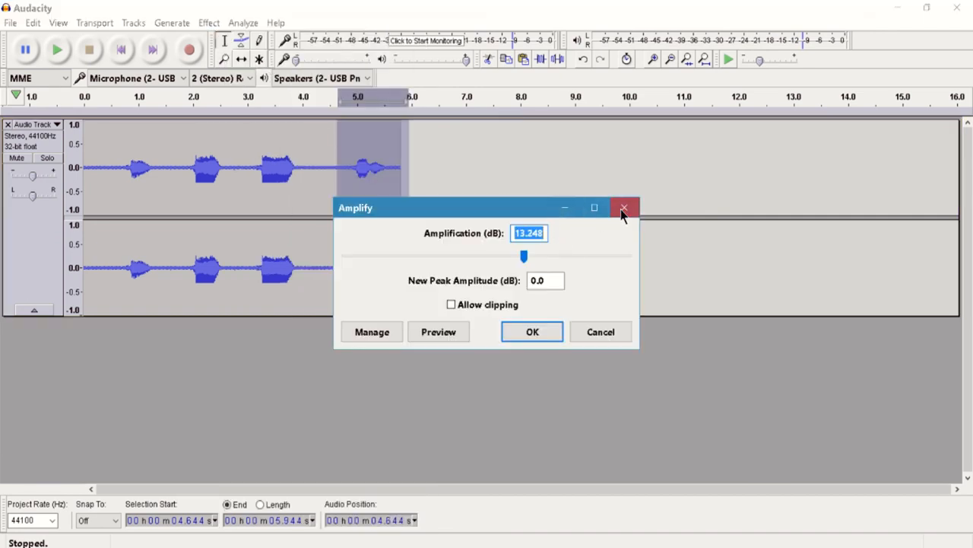
pyautogui.click(624, 207)
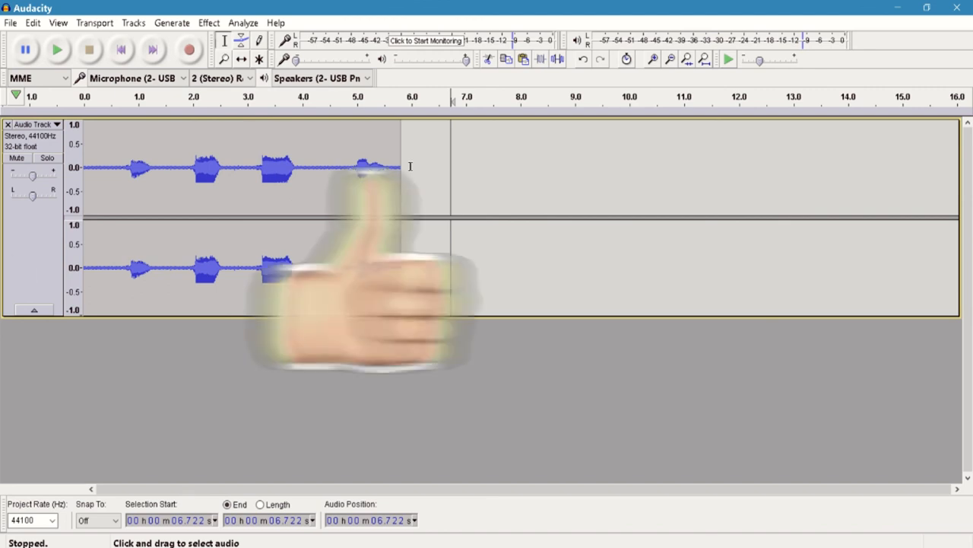